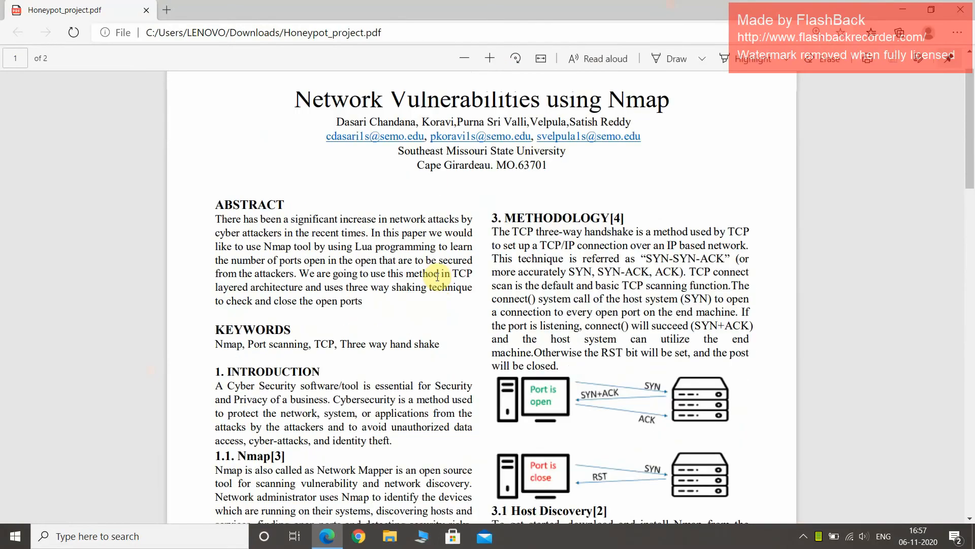
pyautogui.scroll(3)
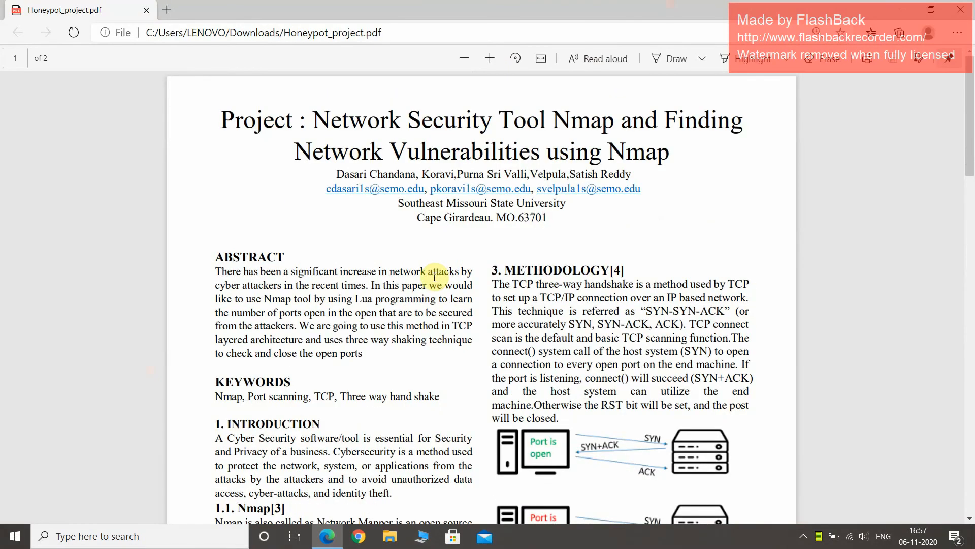
pyautogui.moveTo(422, 260)
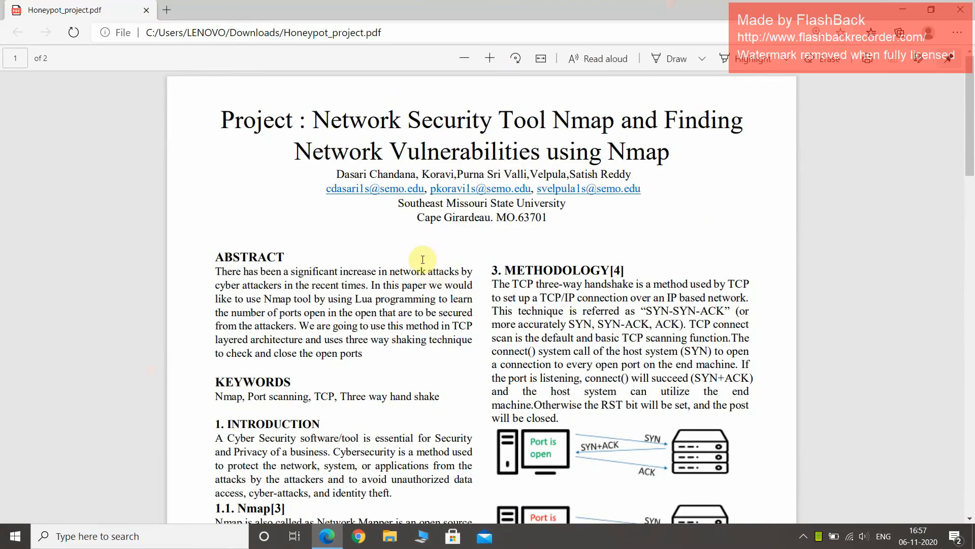
pyautogui.moveTo(409, 145)
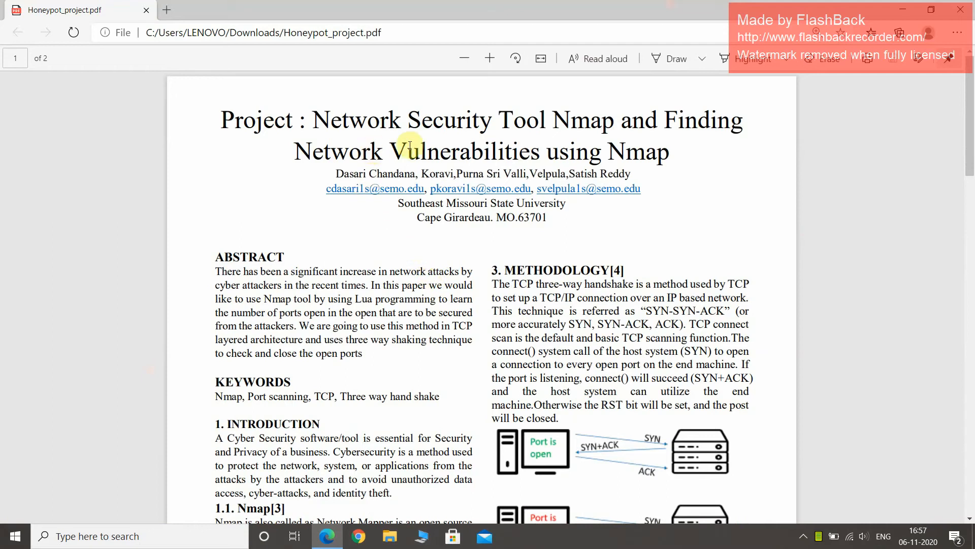
pyautogui.moveTo(466, 149)
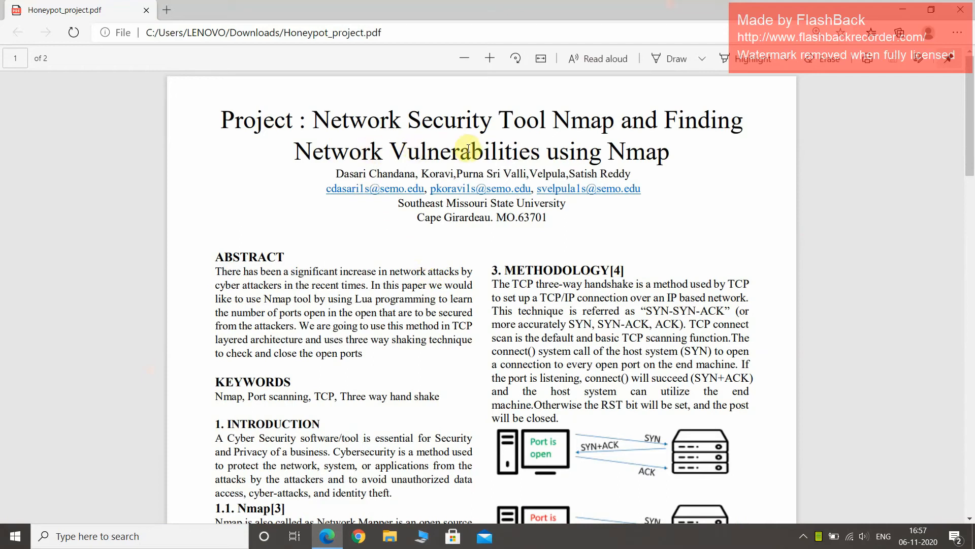
pyautogui.moveTo(590, 189)
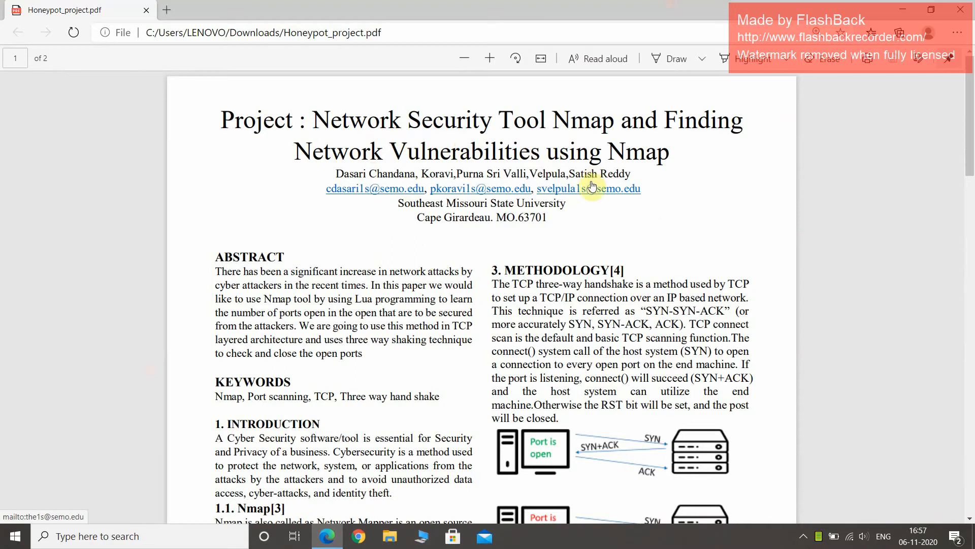
pyautogui.moveTo(349, 310)
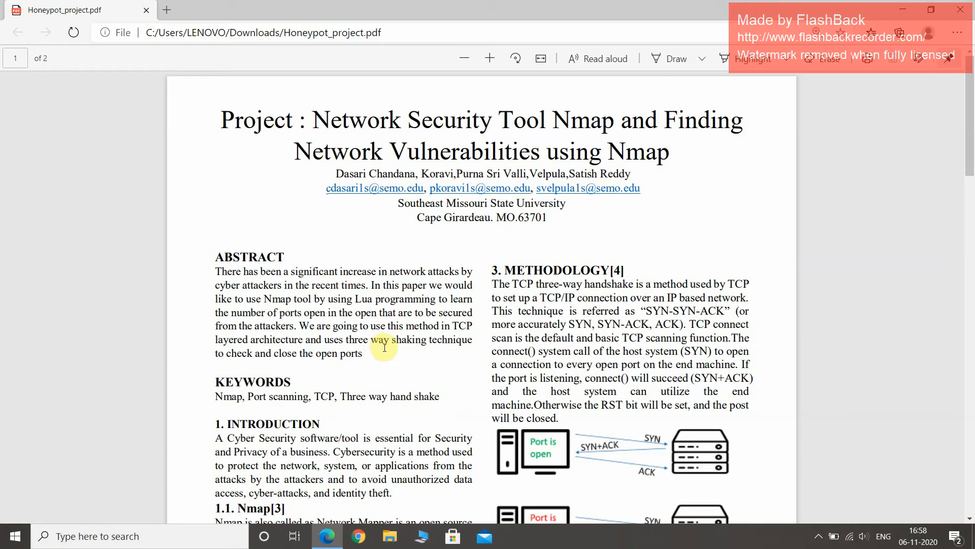
pyautogui.scroll(-3)
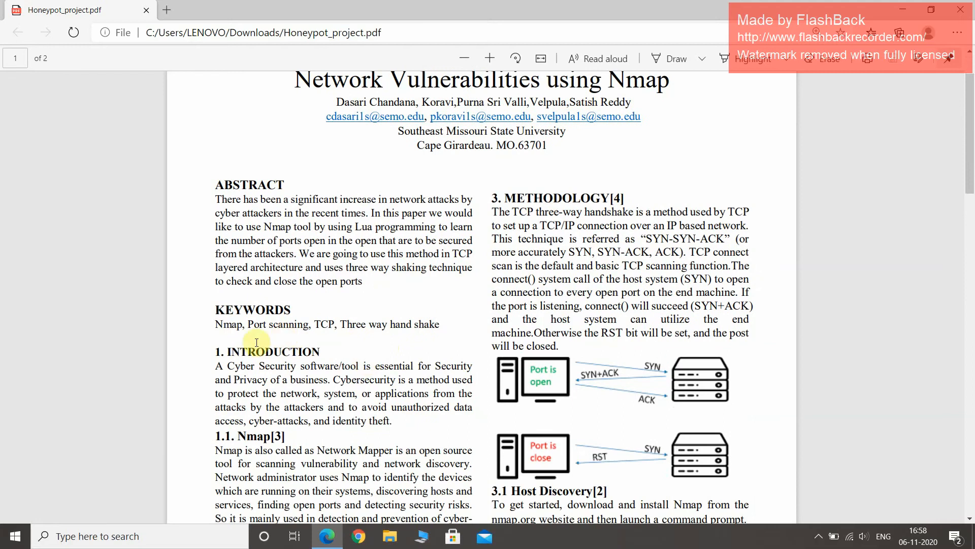
pyautogui.moveTo(259, 339)
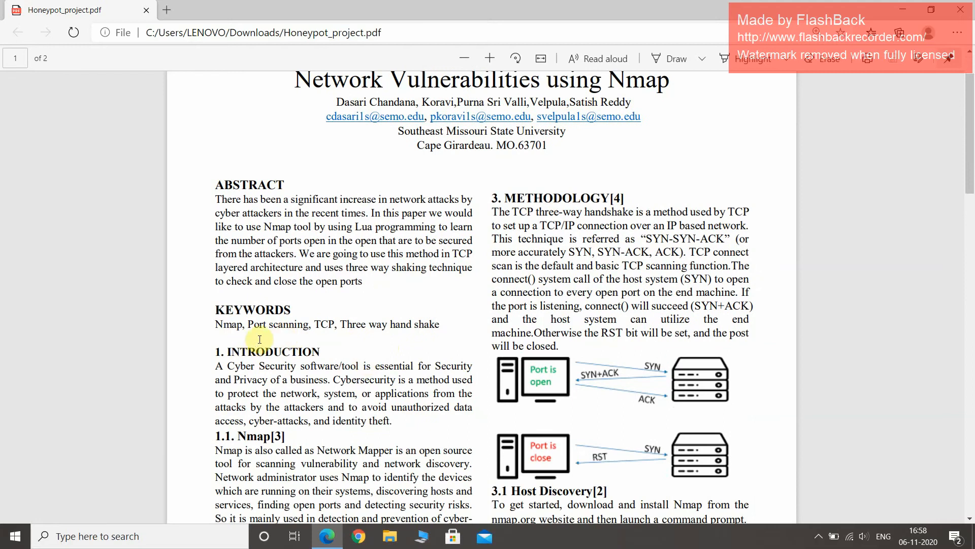
pyautogui.scroll(-3)
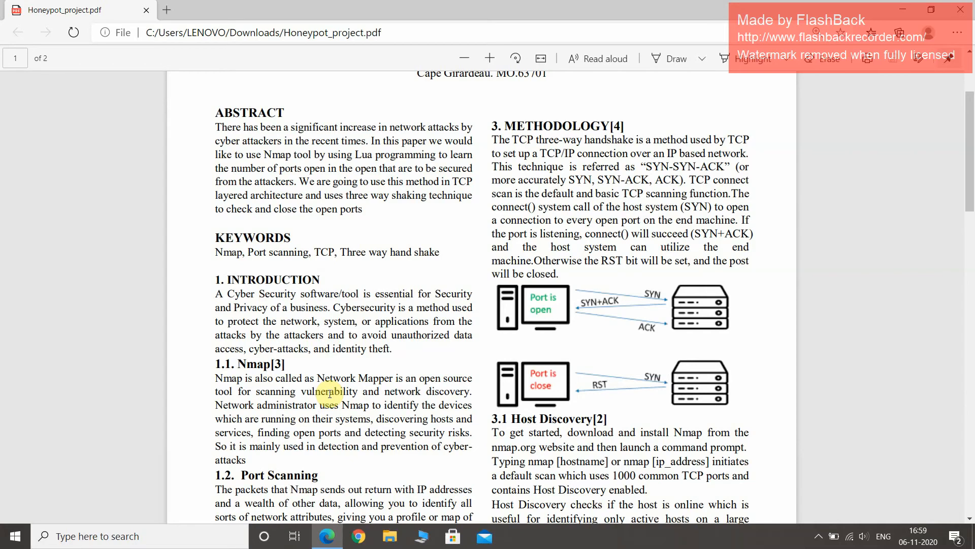
pyautogui.scroll(-3)
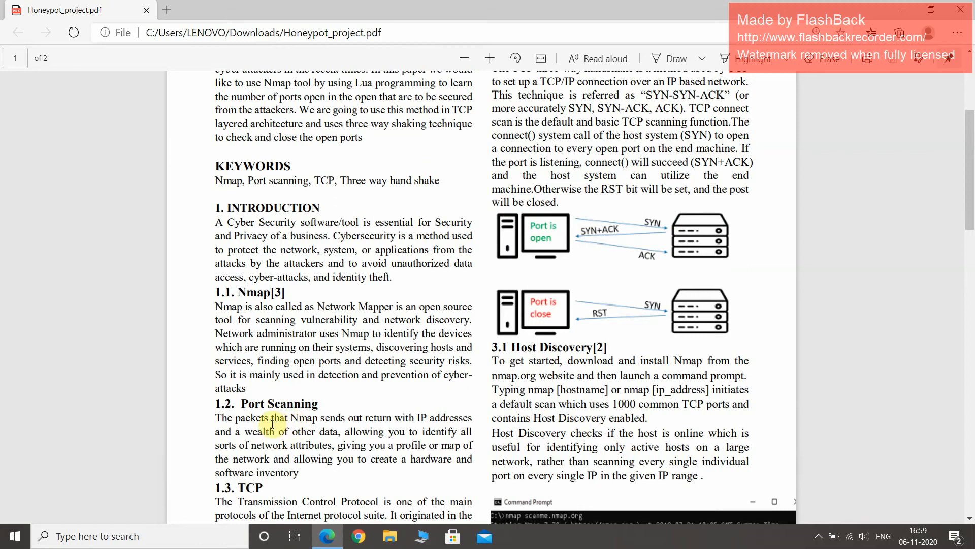
pyautogui.scroll(-3)
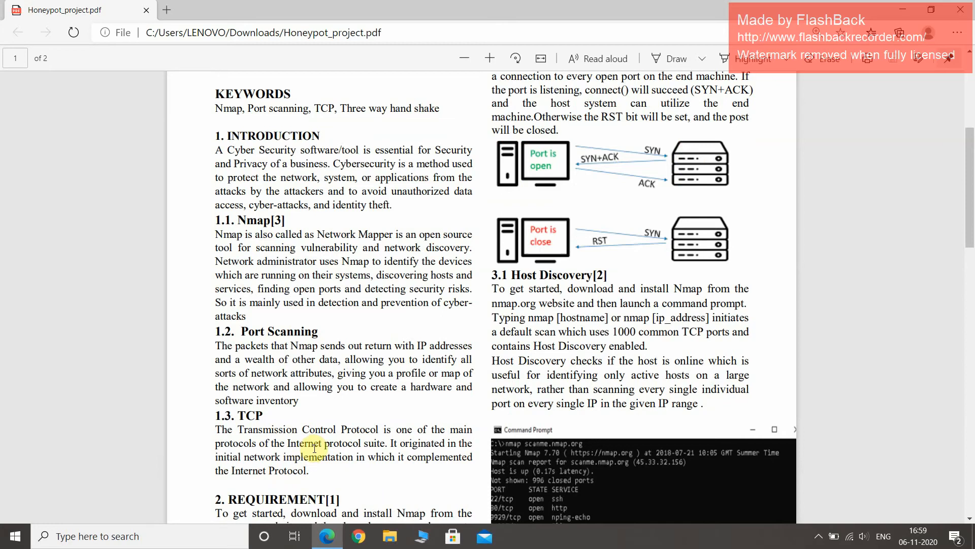
pyautogui.scroll(-3)
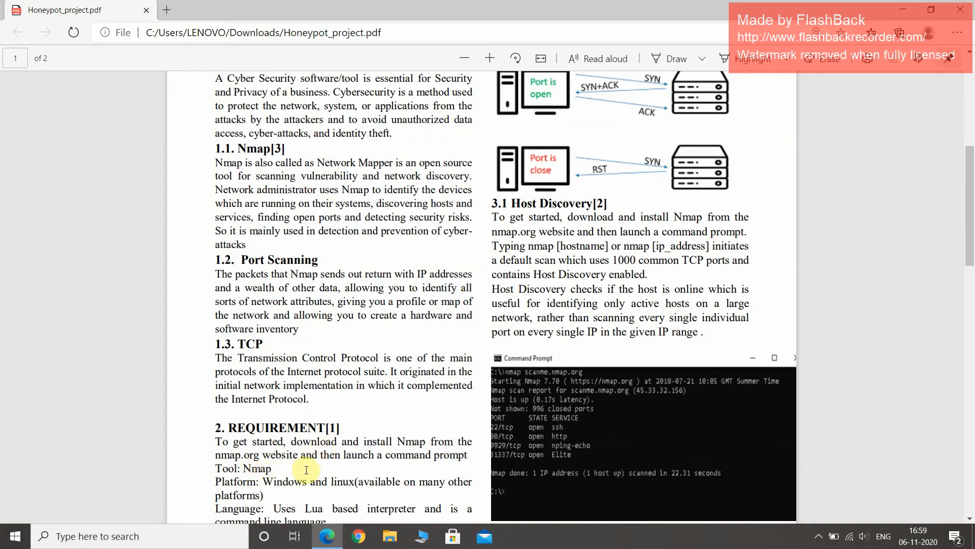
pyautogui.moveTo(274, 474)
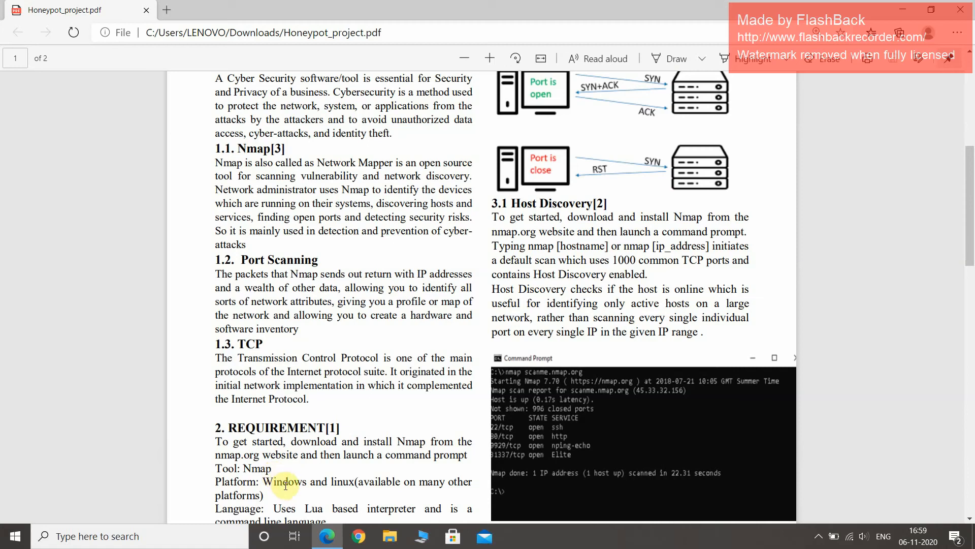
pyautogui.scroll(-3)
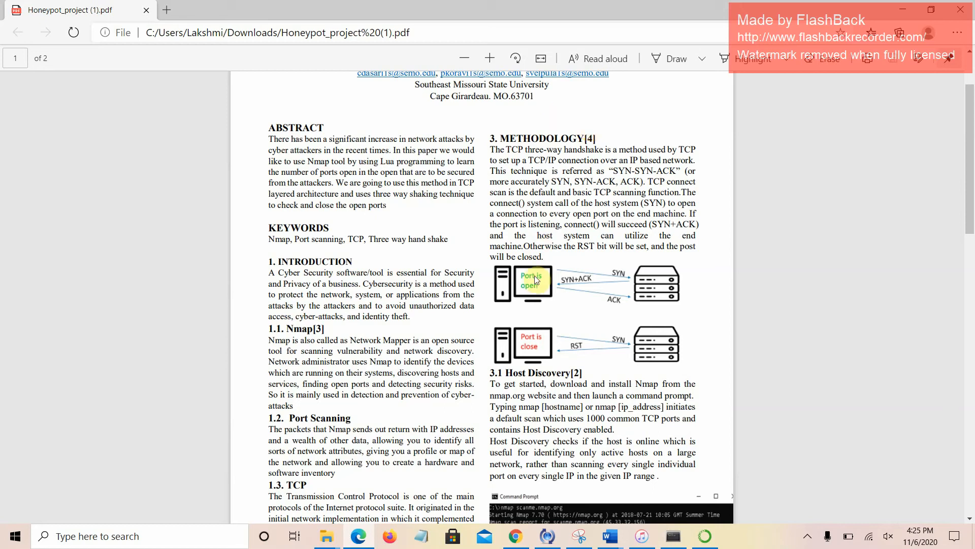
pyautogui.moveTo(654, 293)
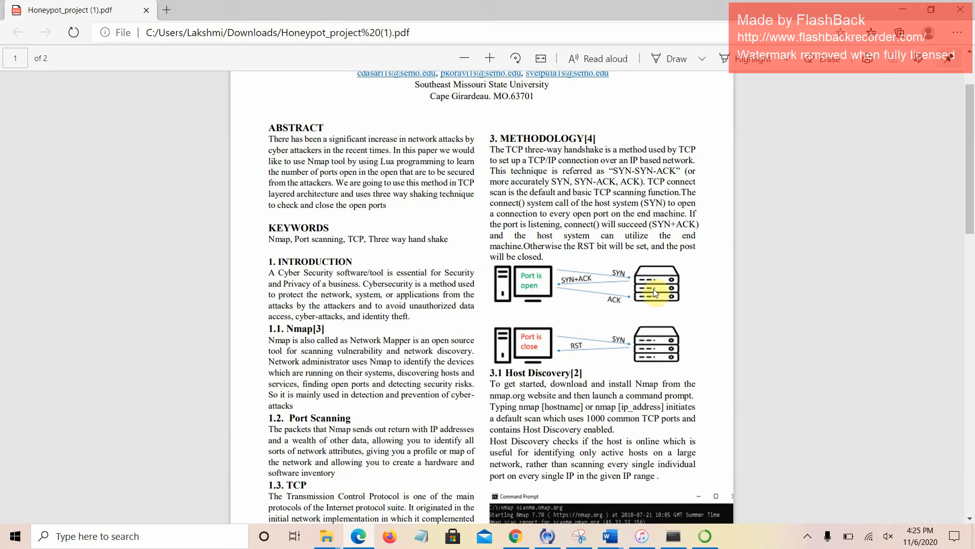
pyautogui.moveTo(653, 346)
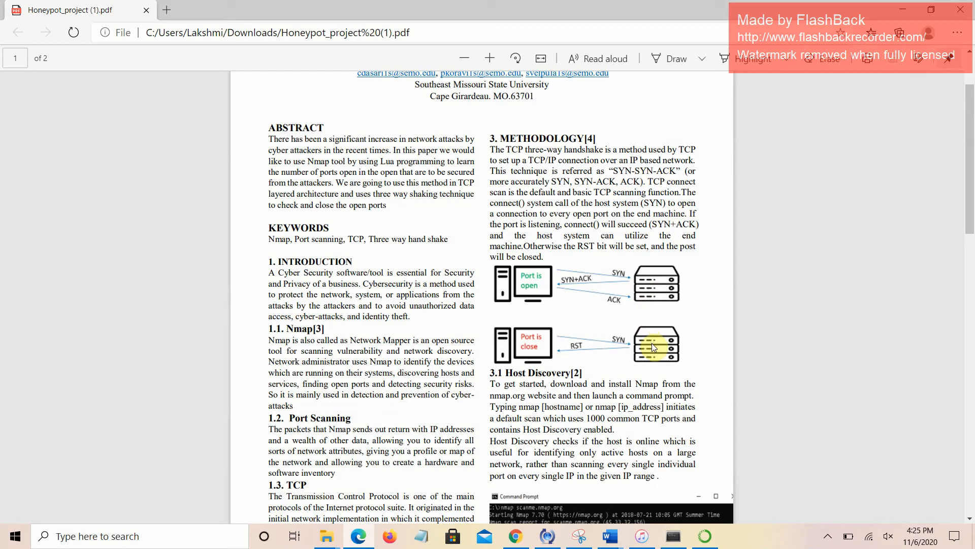
pyautogui.moveTo(667, 356)
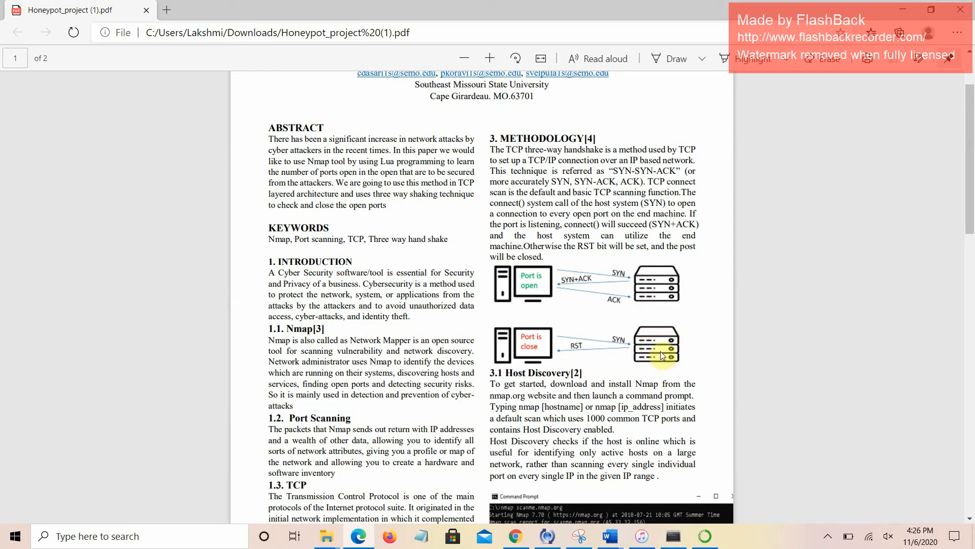
pyautogui.moveTo(653, 308)
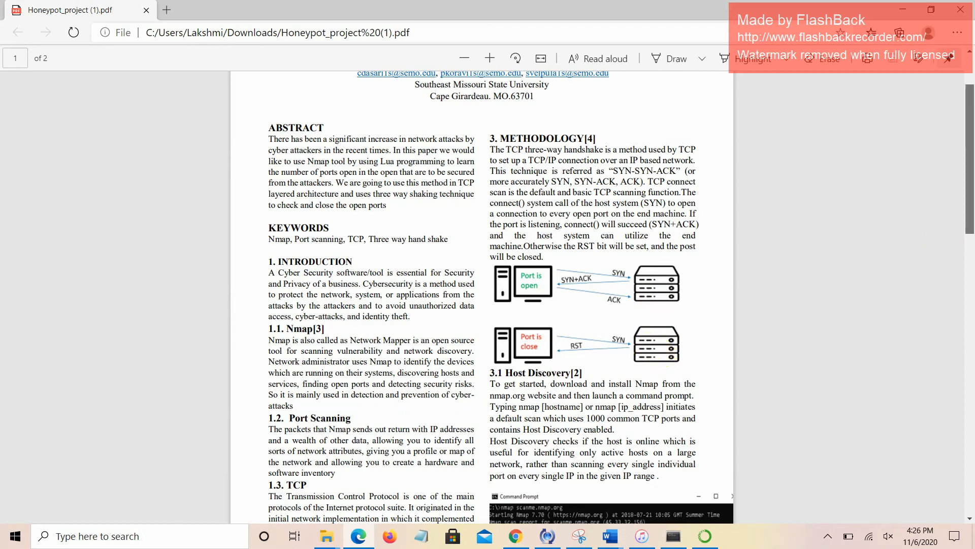
pyautogui.scroll(-3)
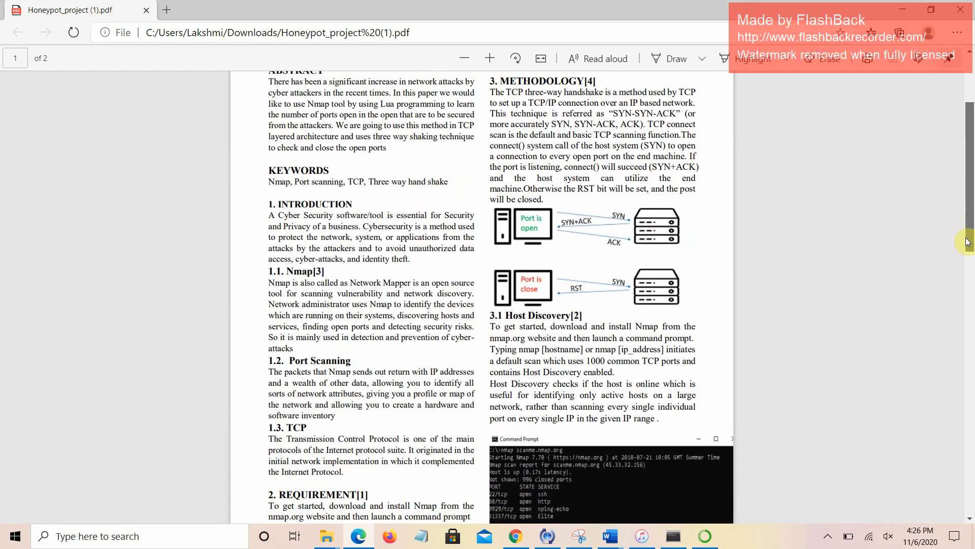
pyautogui.scroll(-3)
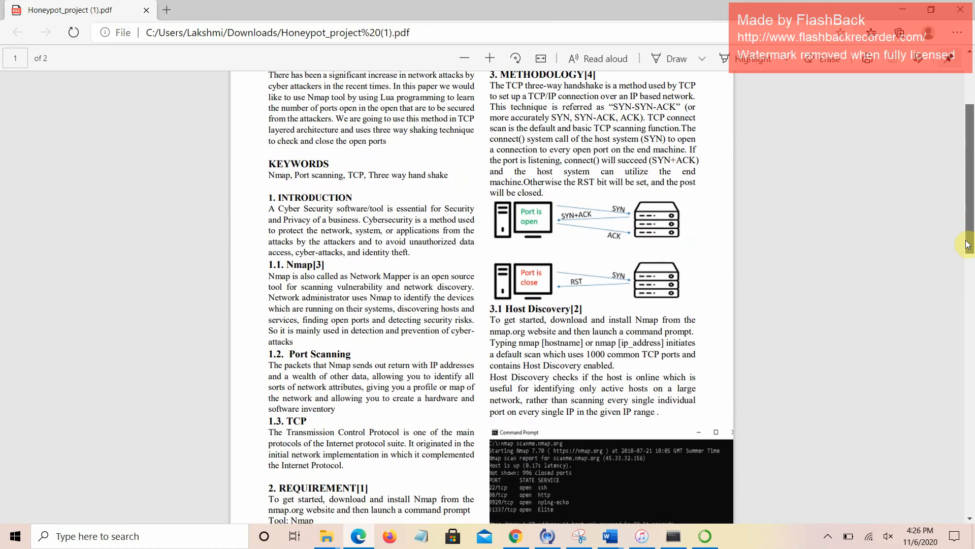
pyautogui.scroll(-3)
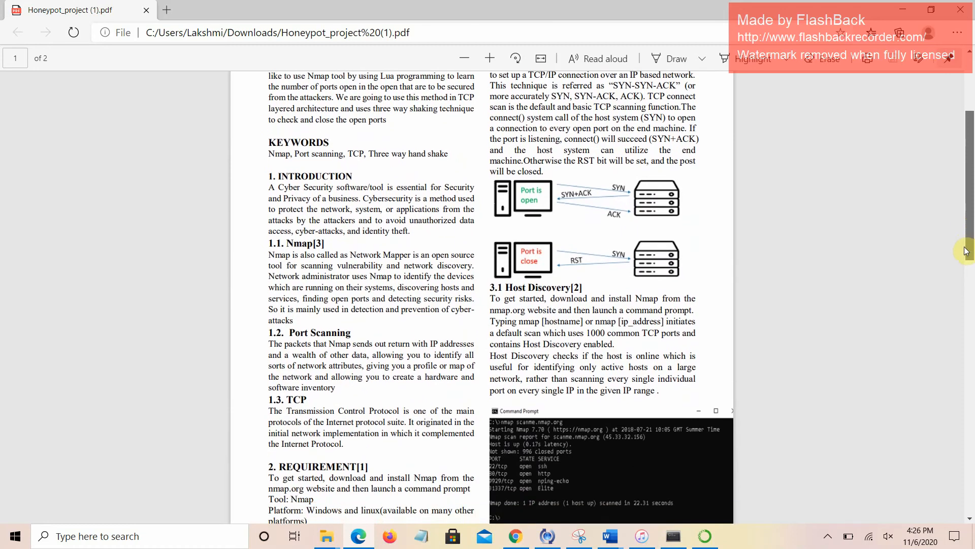
pyautogui.scroll(-3)
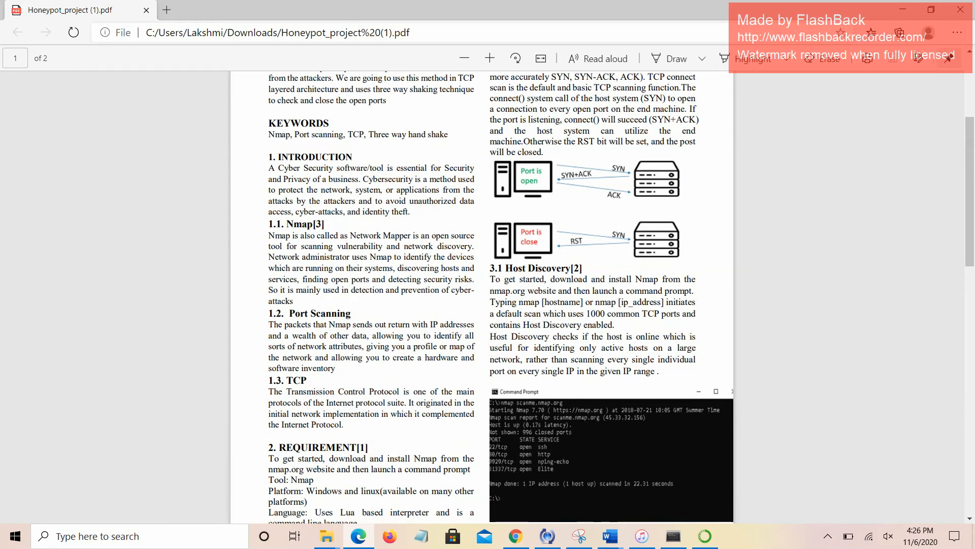
pyautogui.scroll(-3)
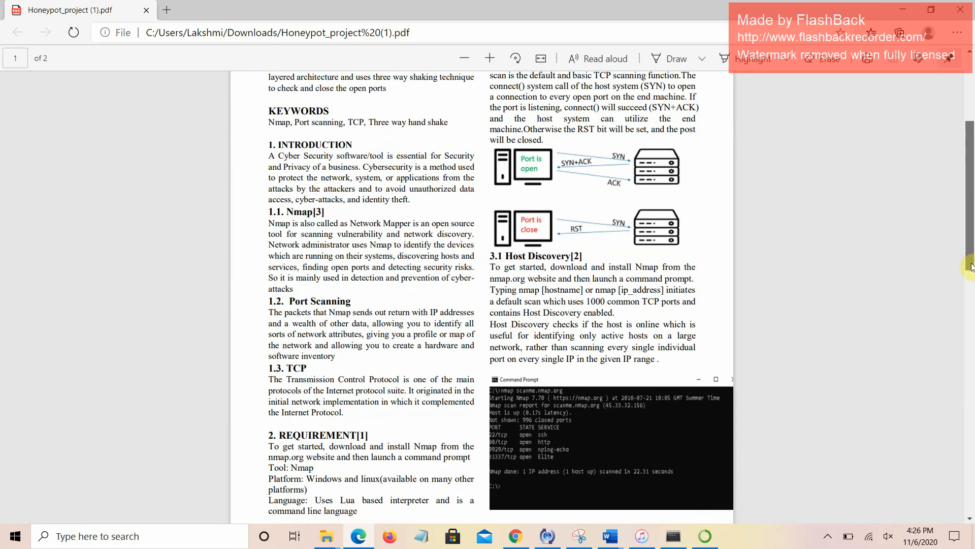
pyautogui.scroll(-3)
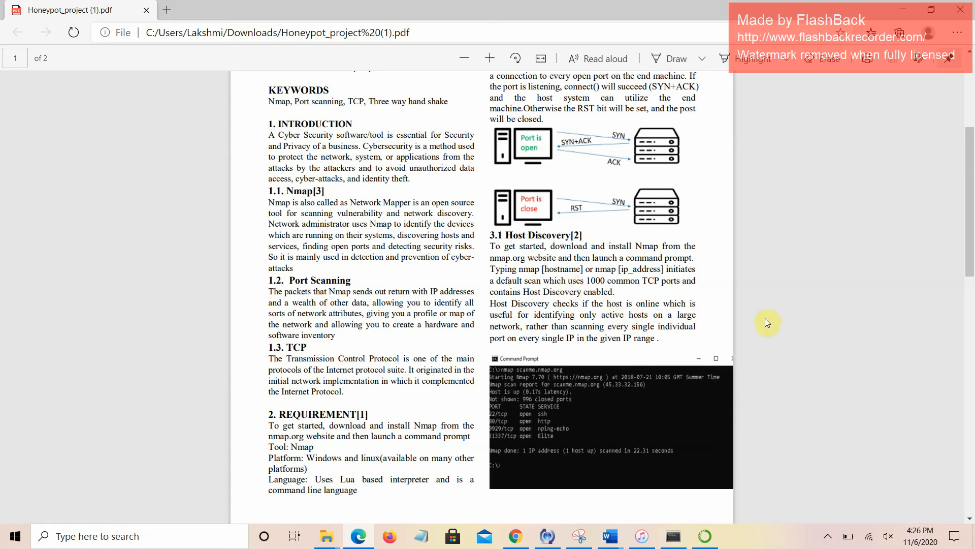
pyautogui.moveTo(825, 313)
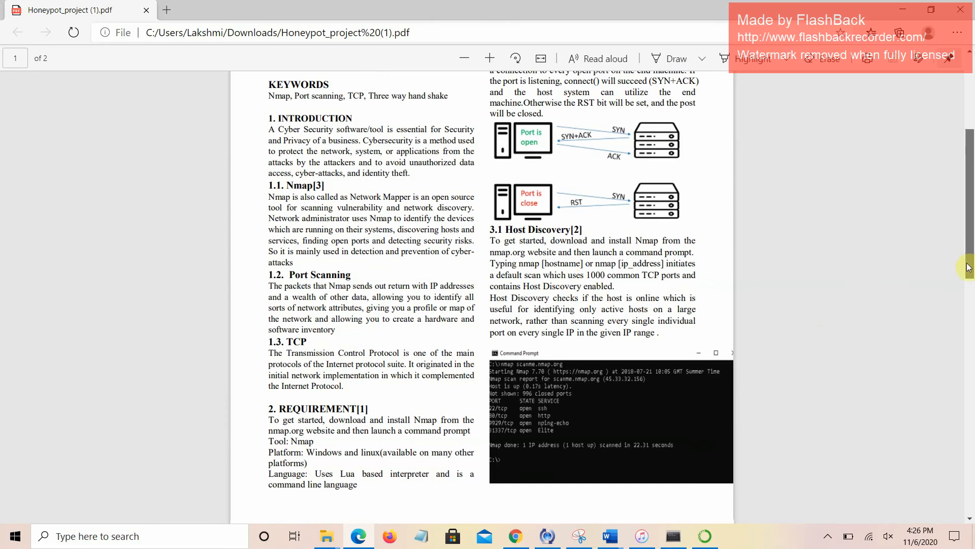
pyautogui.scroll(-3)
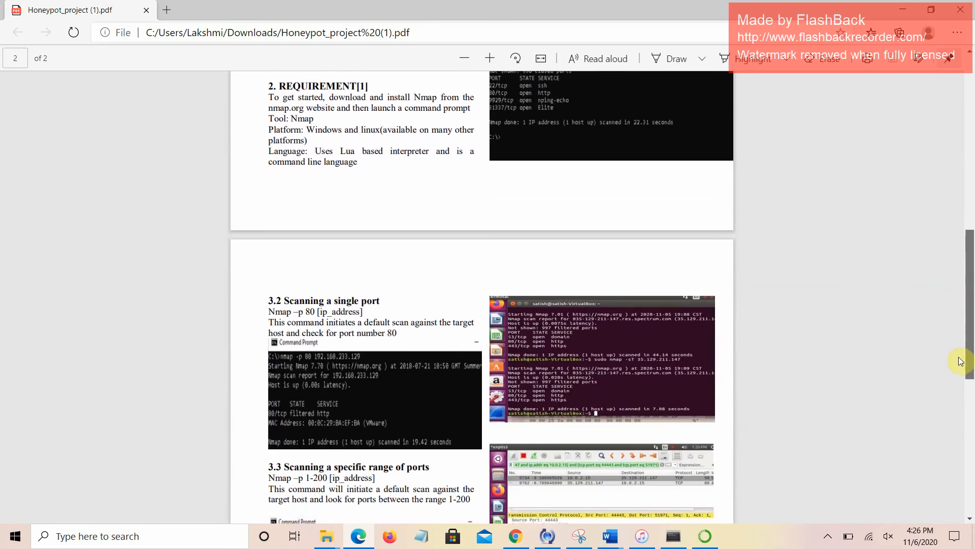
pyautogui.scroll(-3)
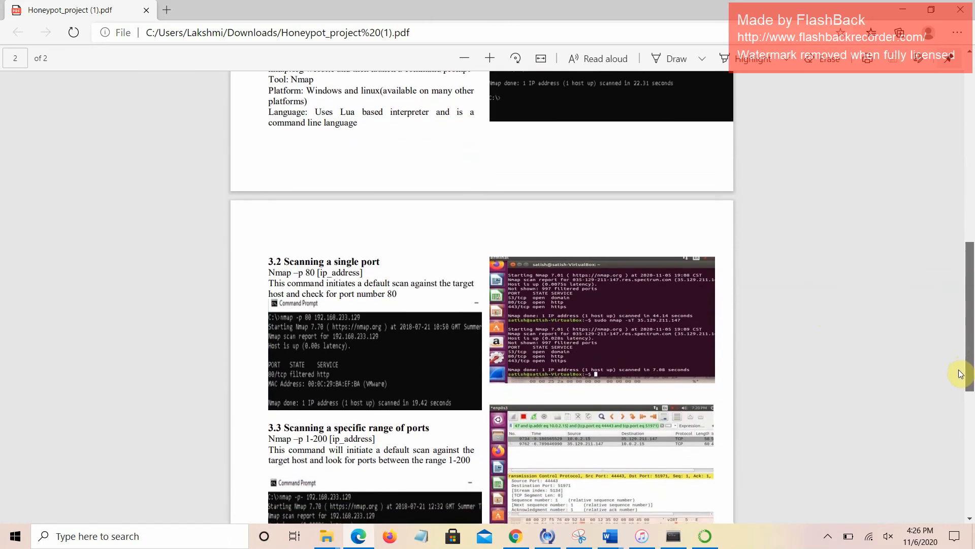
pyautogui.scroll(-3)
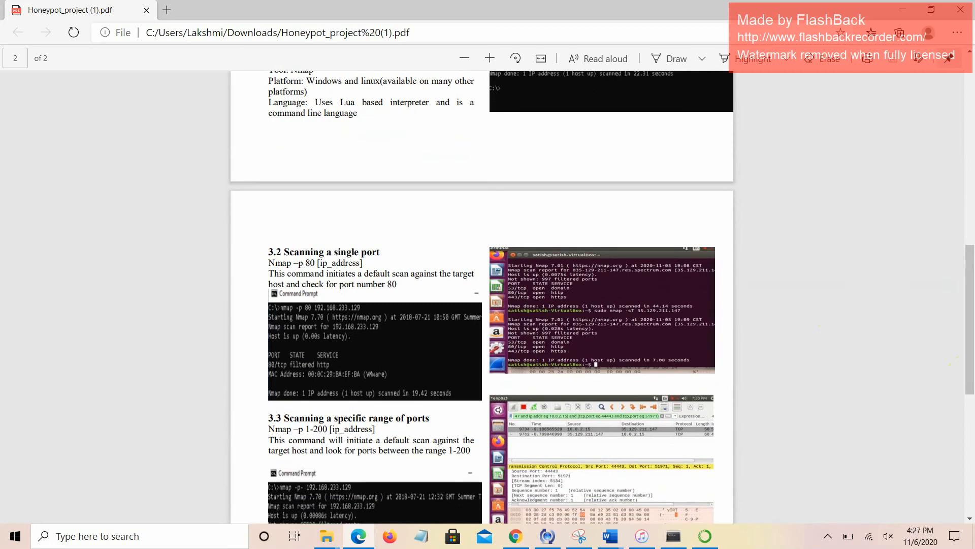
pyautogui.moveTo(304, 305)
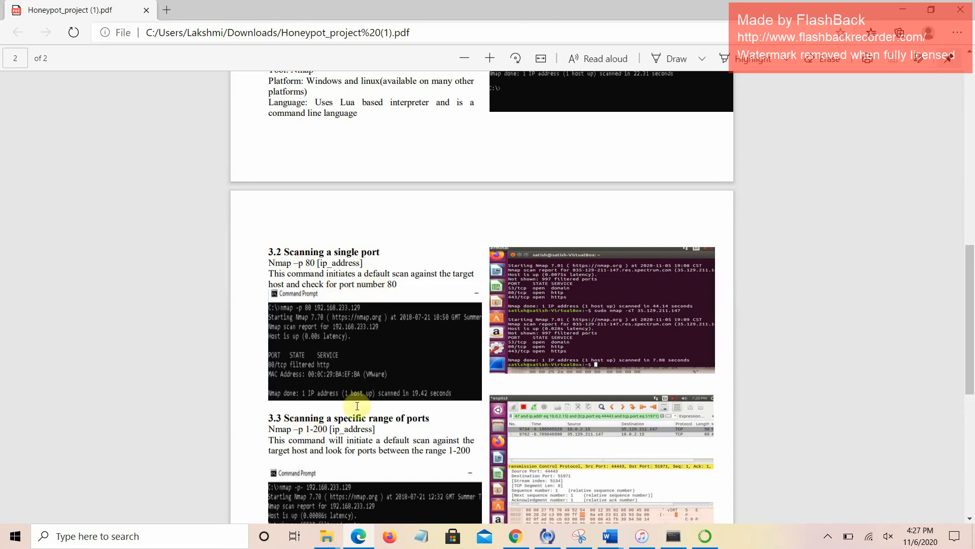
pyautogui.scroll(-3)
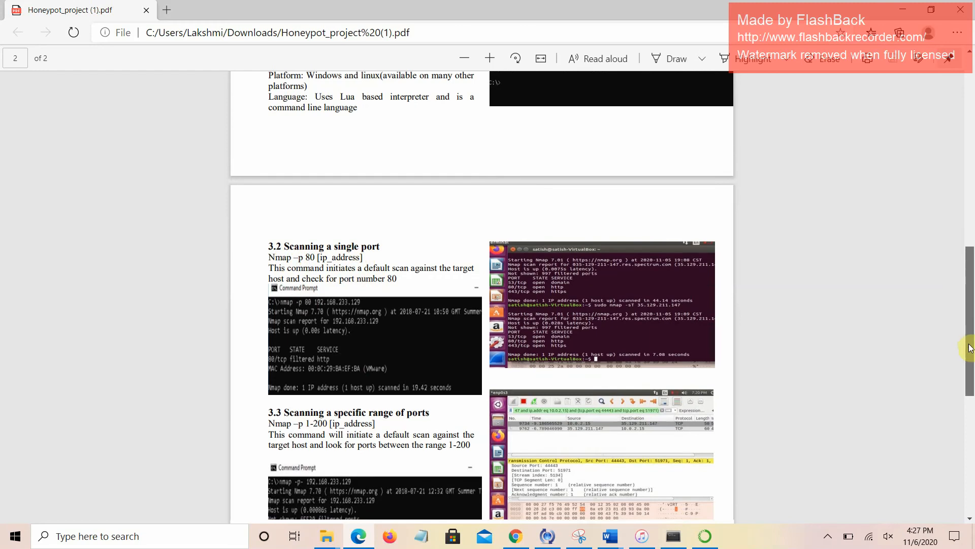
pyautogui.scroll(-3)
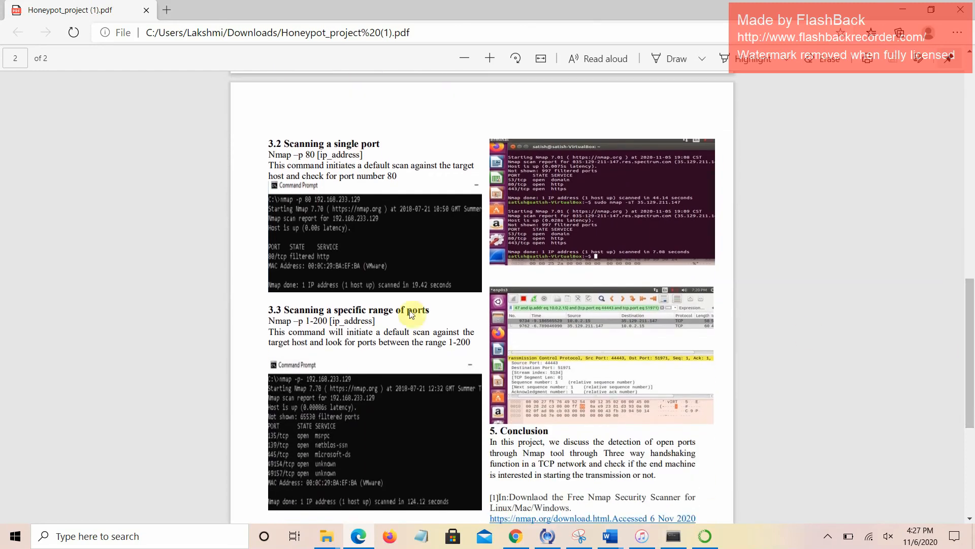
pyautogui.moveTo(411, 312)
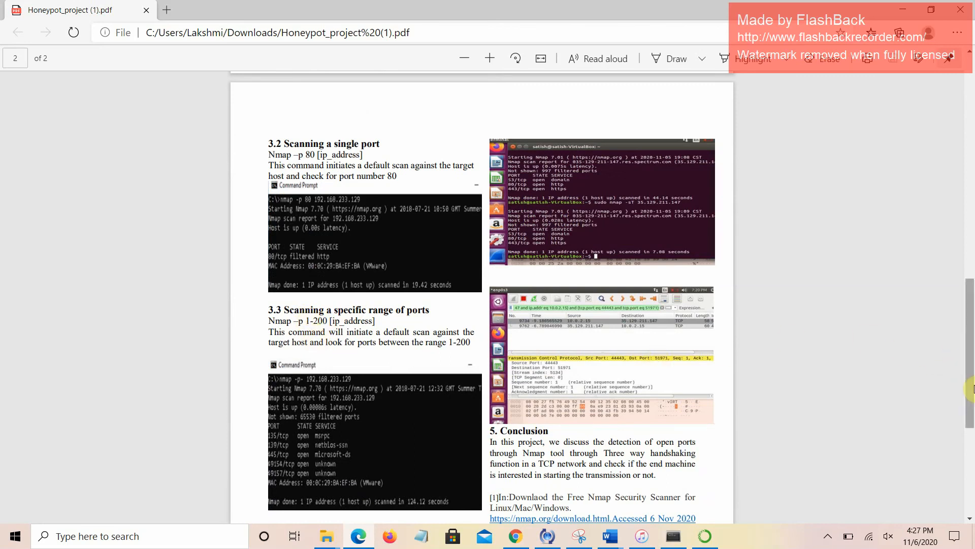
pyautogui.scroll(-3)
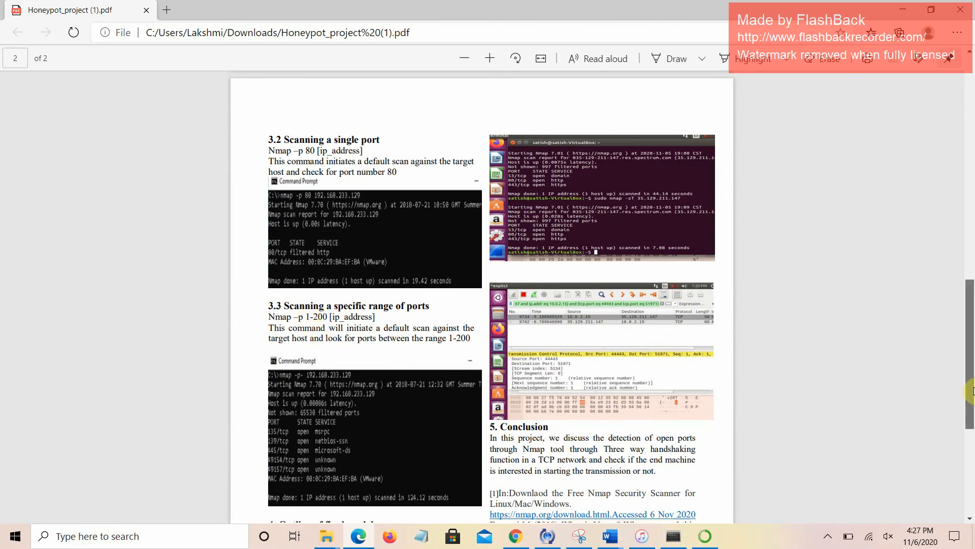
pyautogui.scroll(-3)
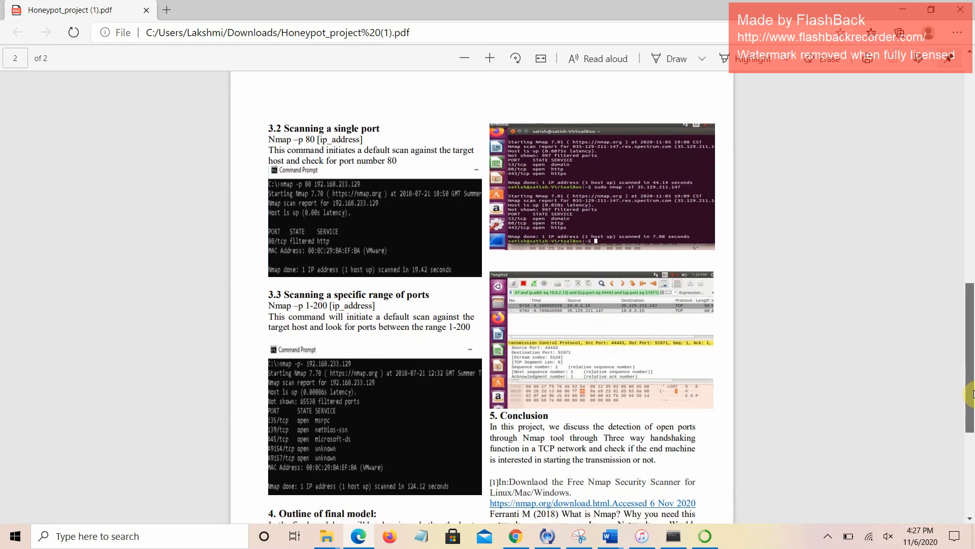
pyautogui.scroll(-3)
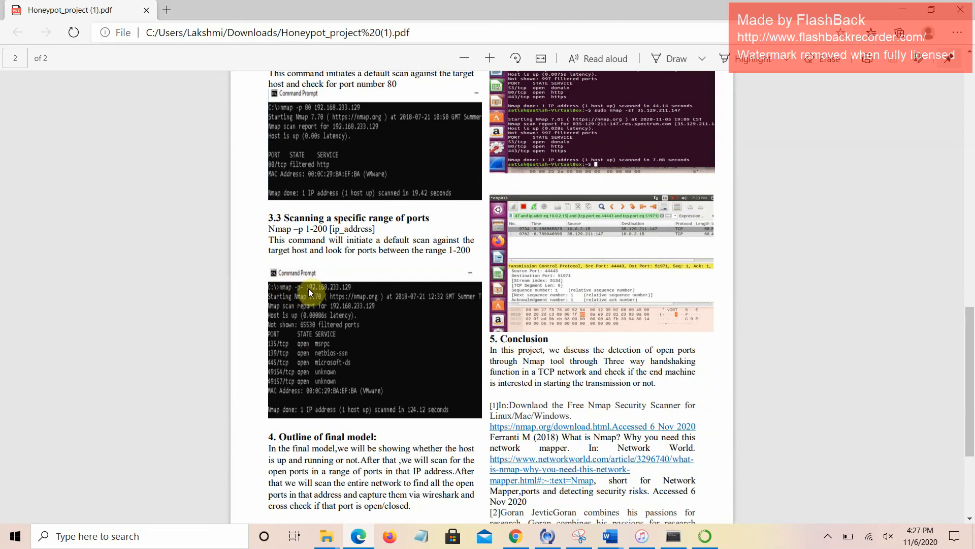
pyautogui.moveTo(427, 304)
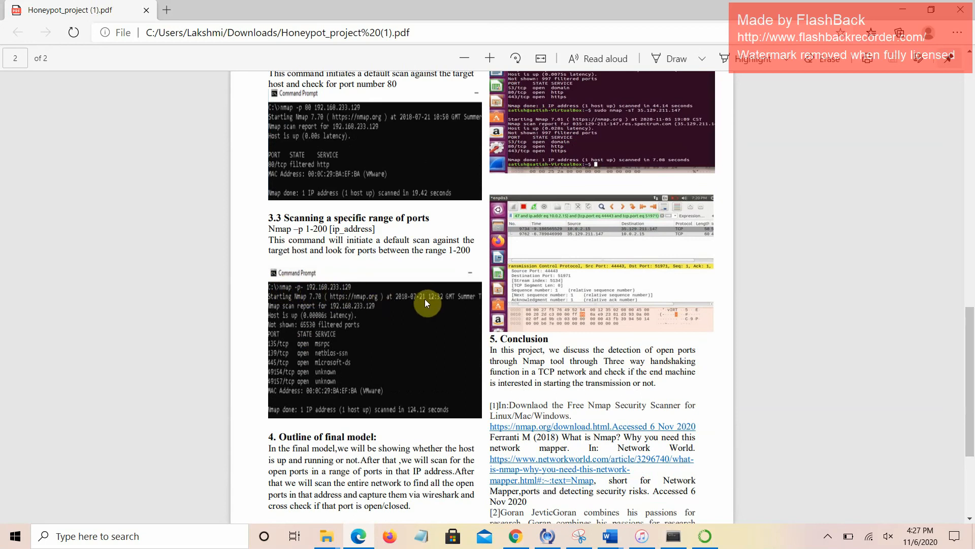
pyautogui.moveTo(291, 311)
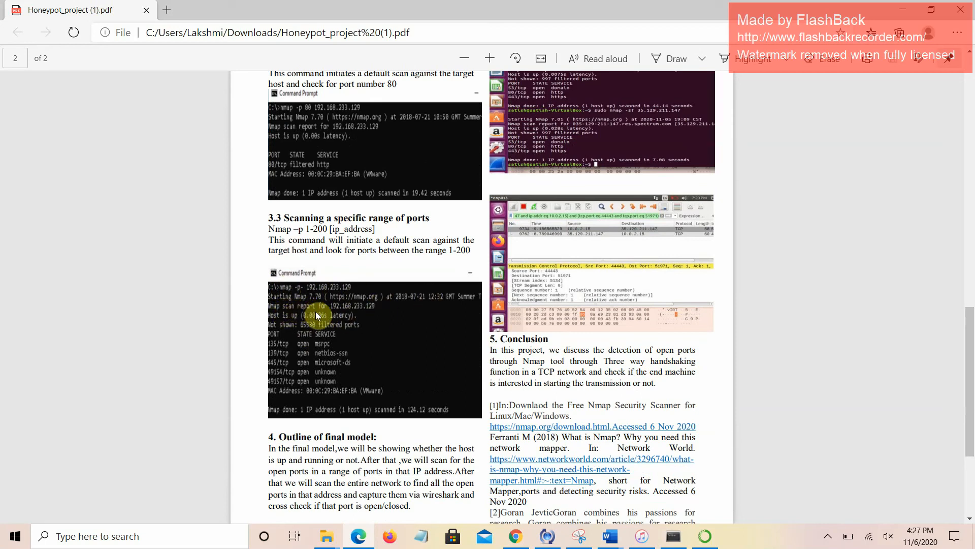
pyautogui.moveTo(295, 355)
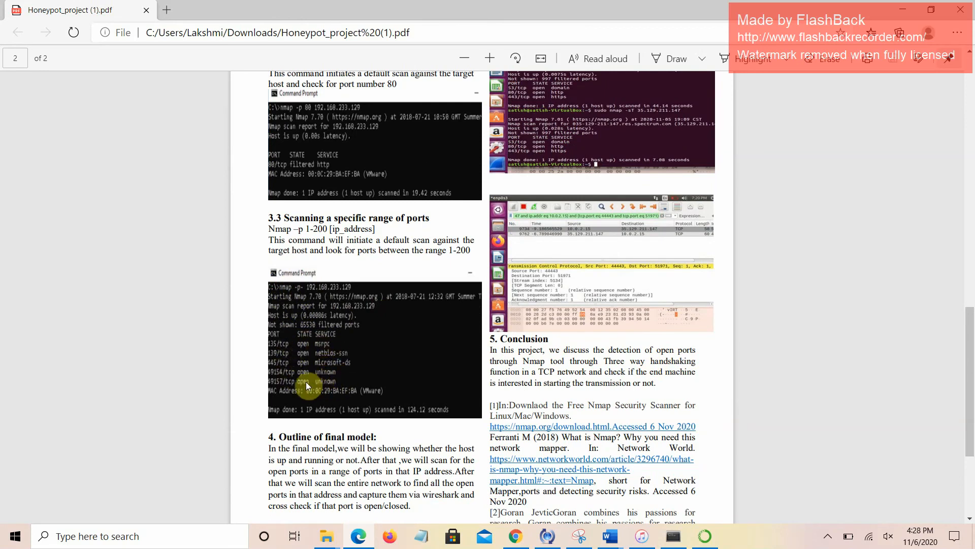
pyautogui.moveTo(296, 382)
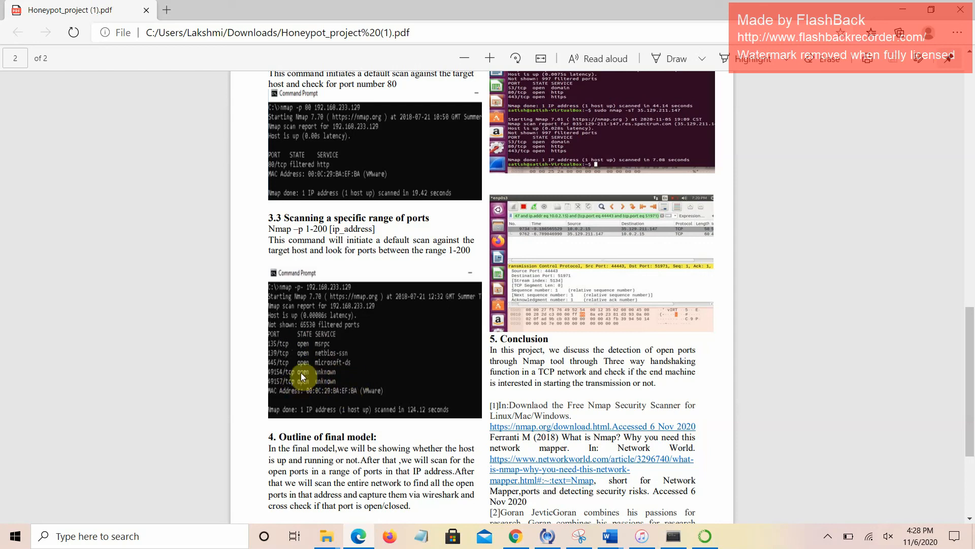
pyautogui.moveTo(444, 346)
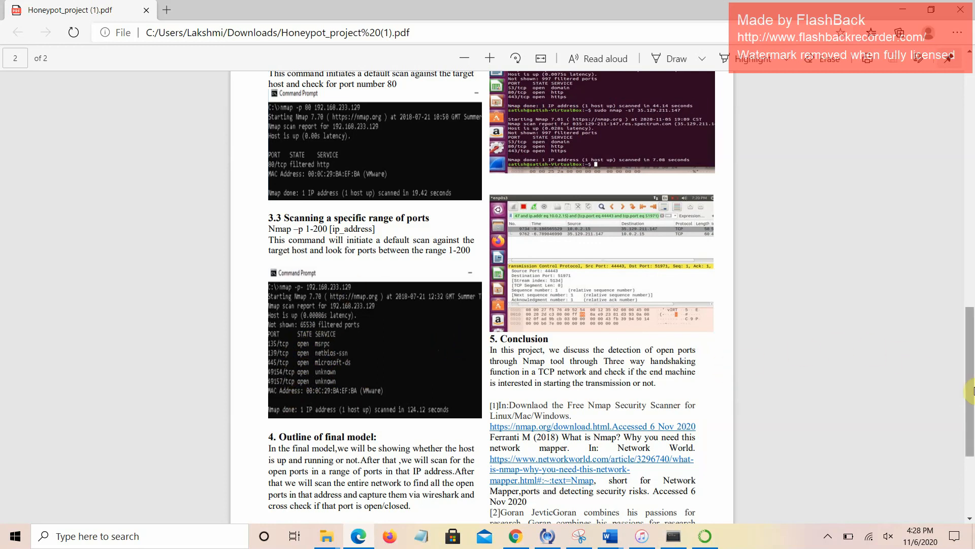
pyautogui.scroll(-3)
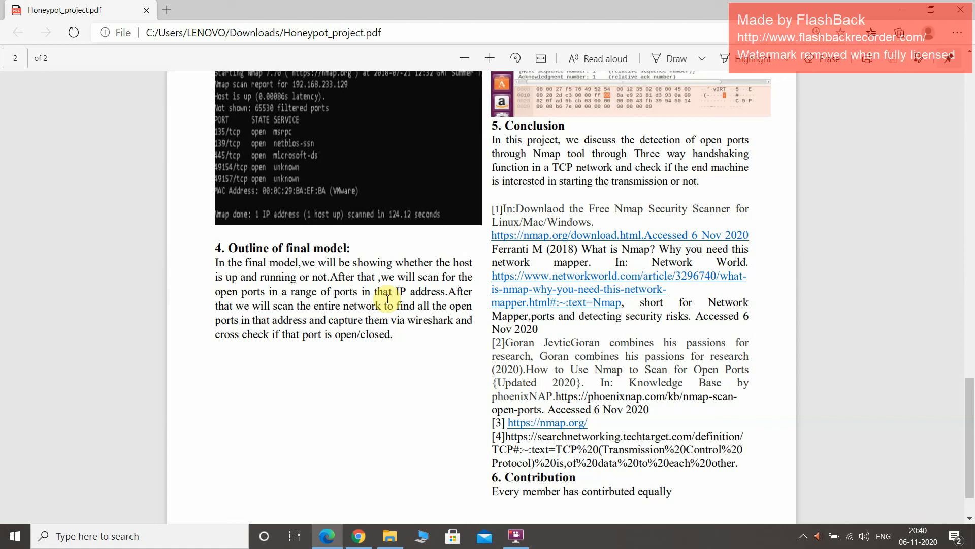
pyautogui.moveTo(472, 315)
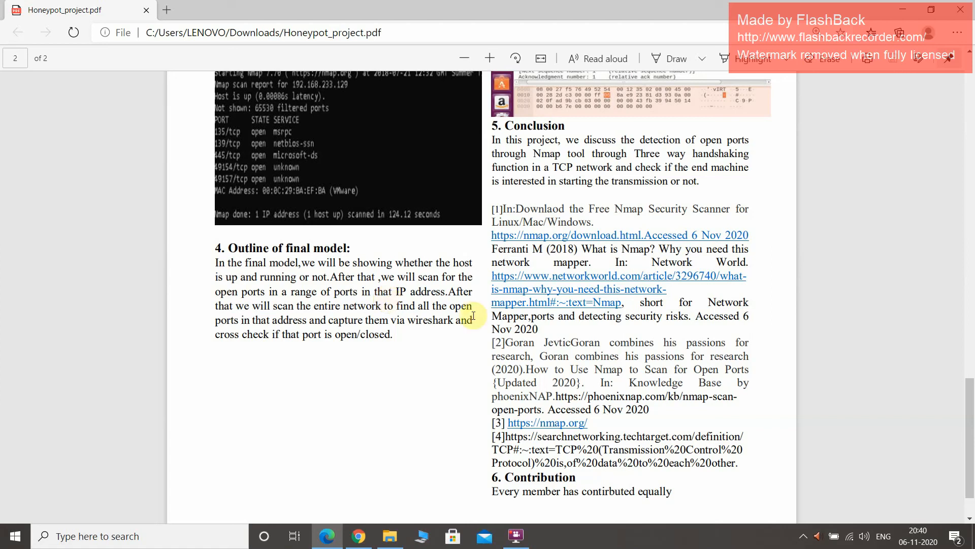
pyautogui.moveTo(596, 200)
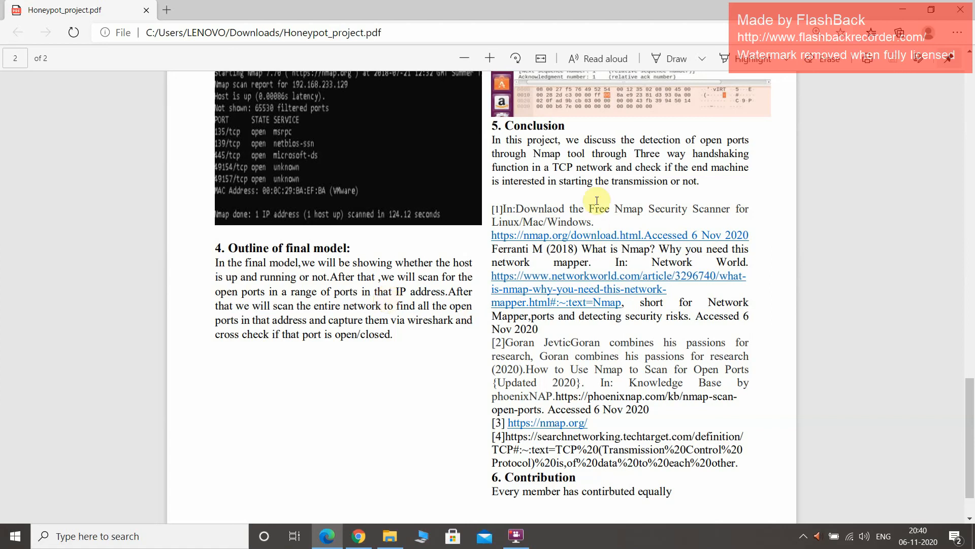
pyautogui.scroll(3)
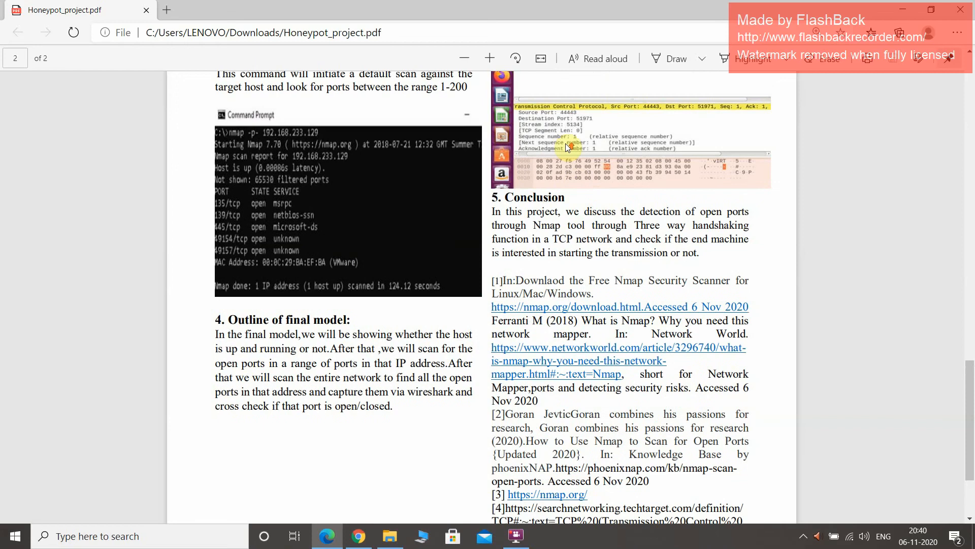
pyautogui.scroll(3)
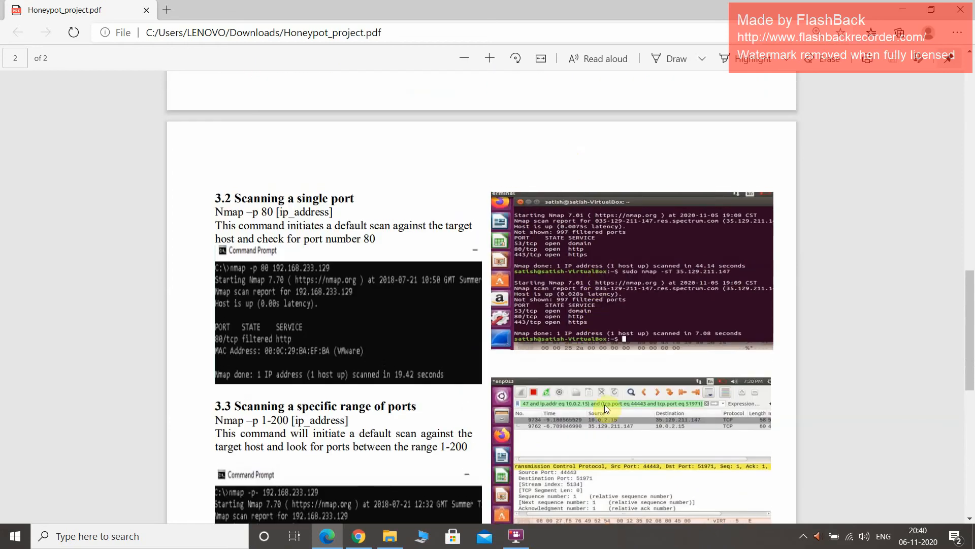
pyautogui.scroll(-3)
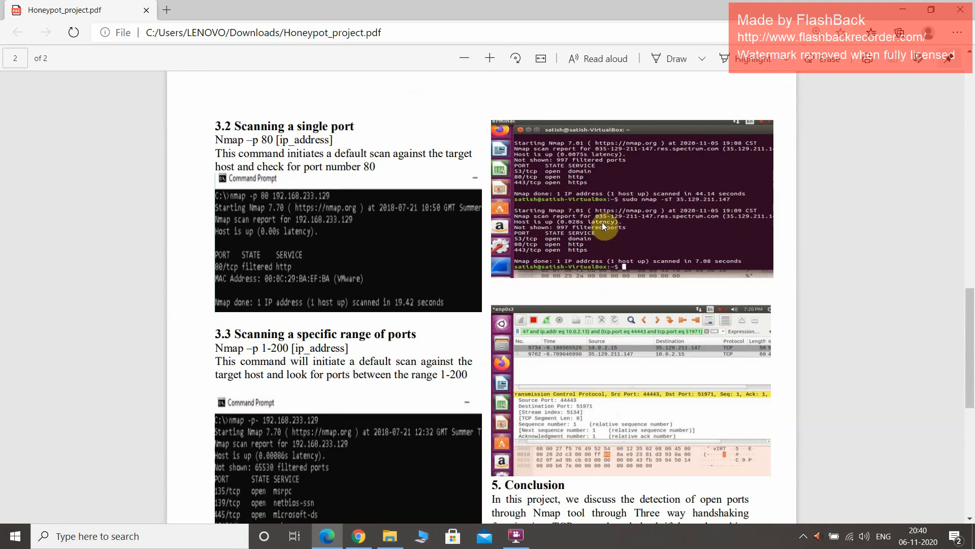
pyautogui.moveTo(606, 193)
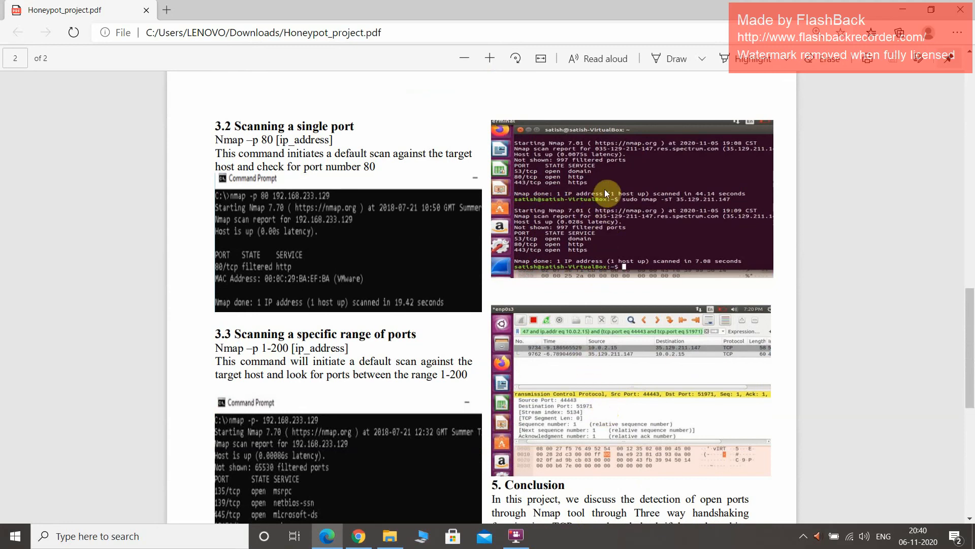
pyautogui.moveTo(613, 221)
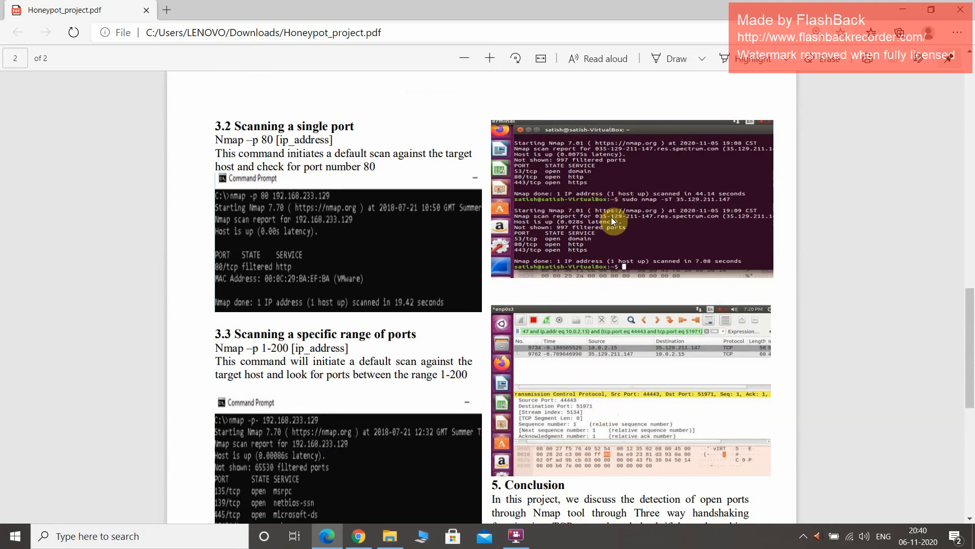
pyautogui.moveTo(610, 246)
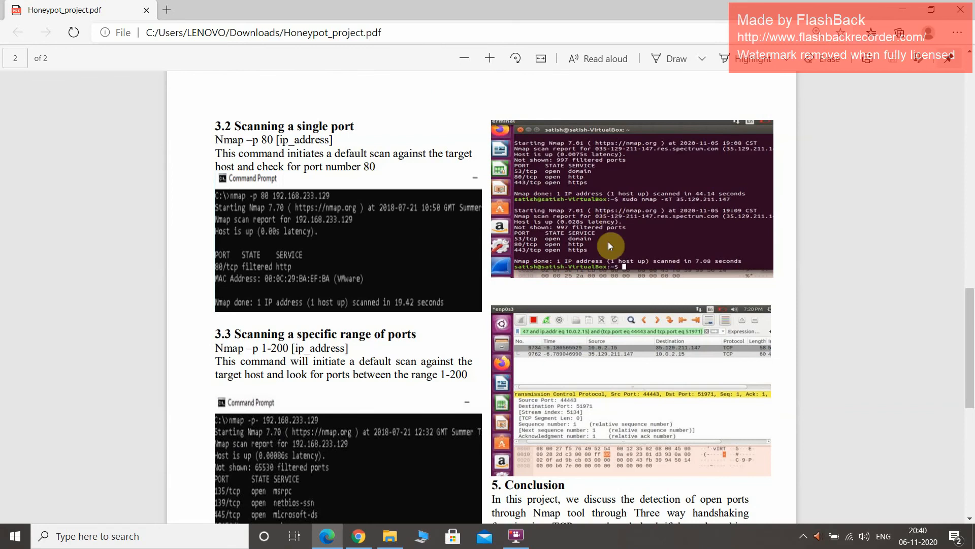
pyautogui.moveTo(588, 320)
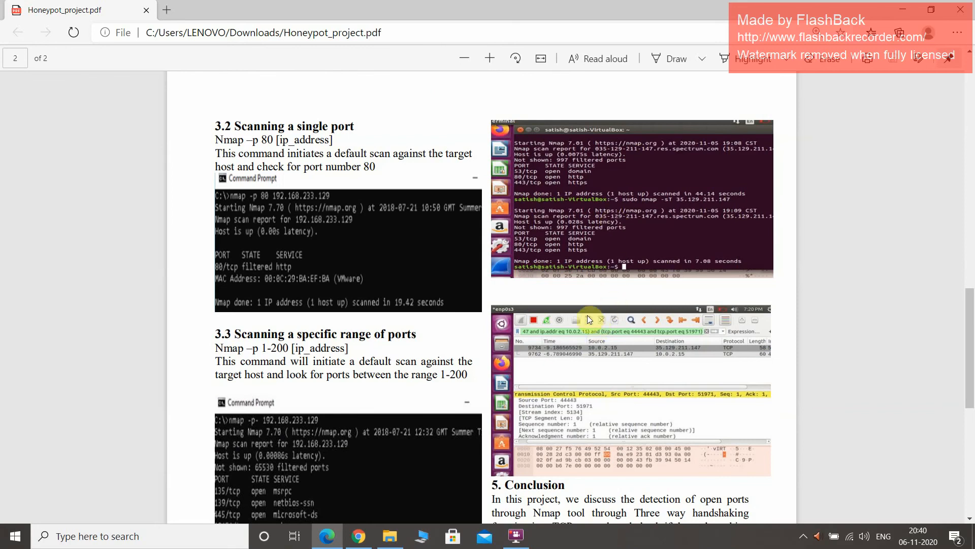
pyautogui.scroll(-3)
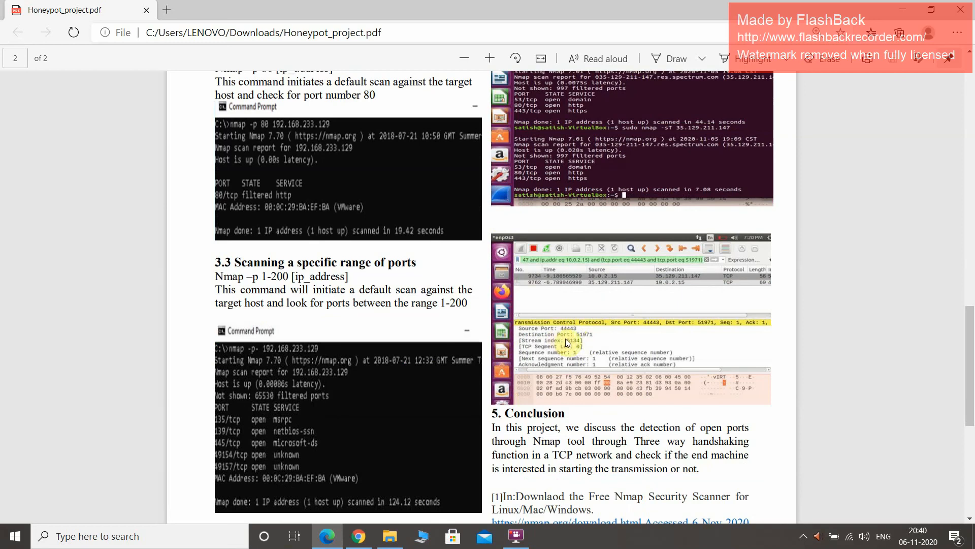
pyautogui.moveTo(613, 293)
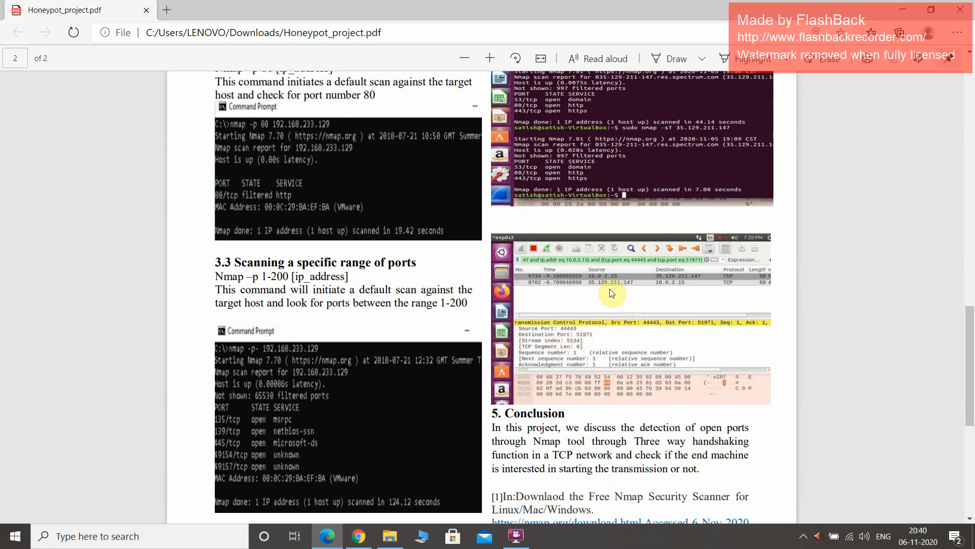
pyautogui.moveTo(643, 335)
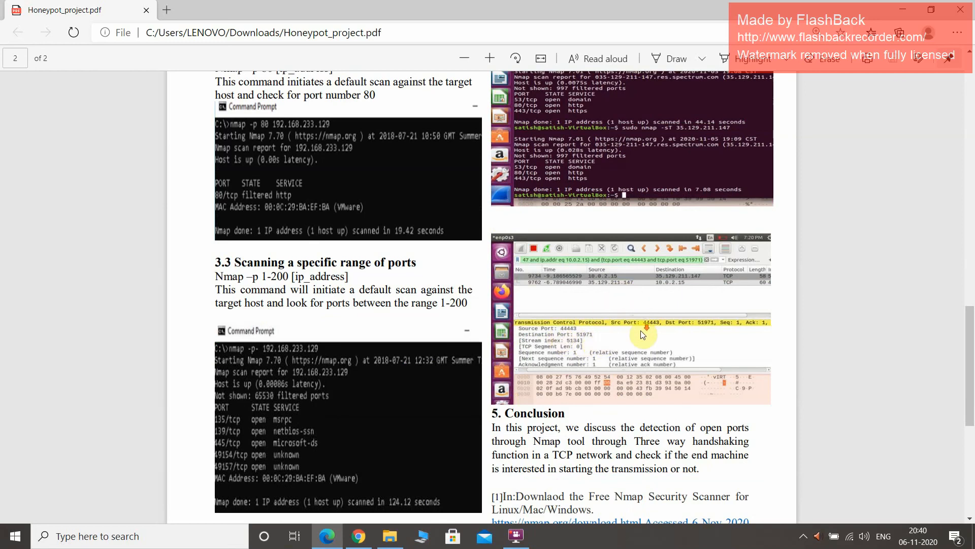
pyautogui.scroll(-3)
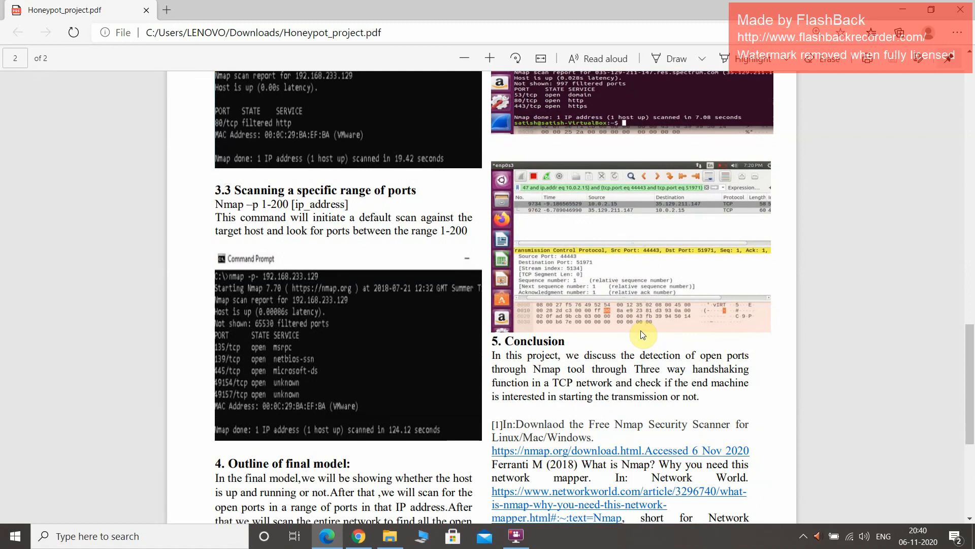
pyautogui.scroll(-3)
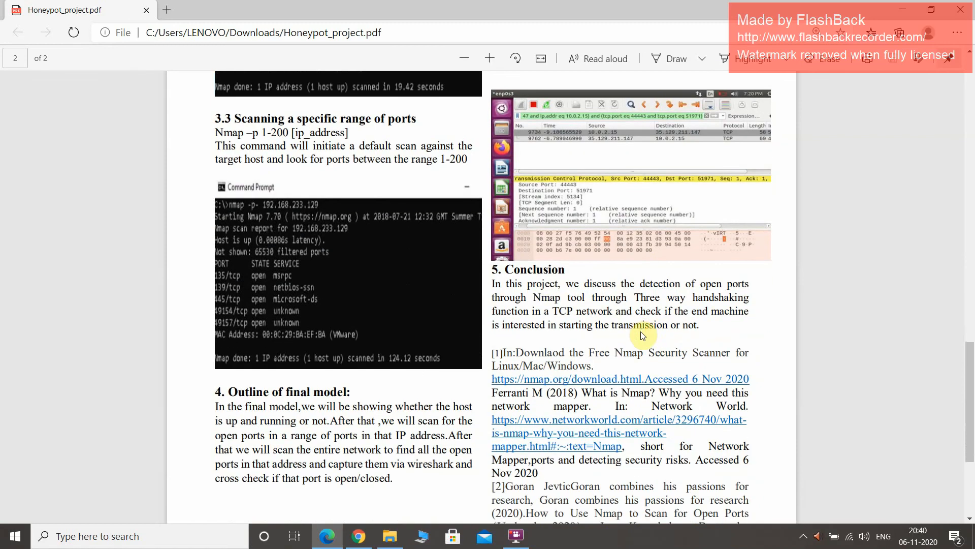
pyautogui.moveTo(588, 279)
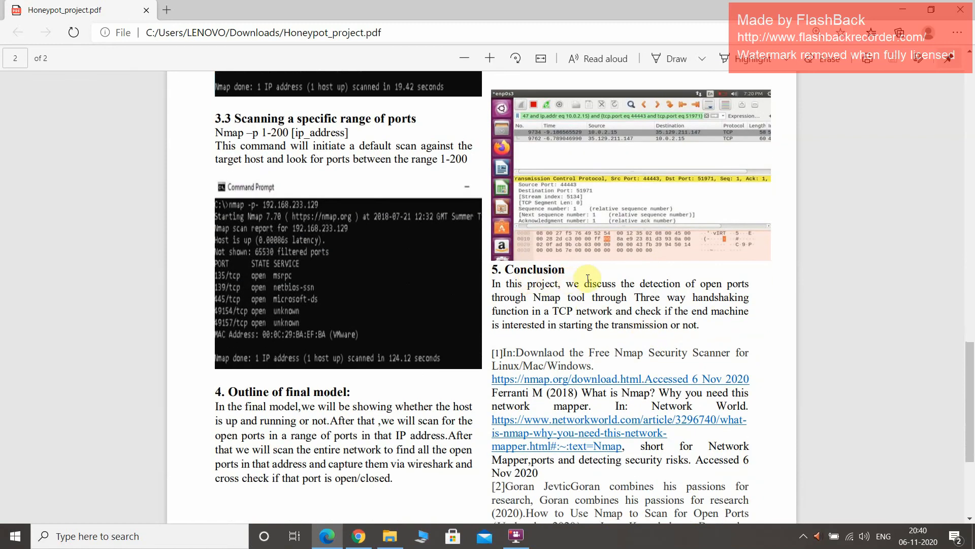
pyautogui.moveTo(643, 297)
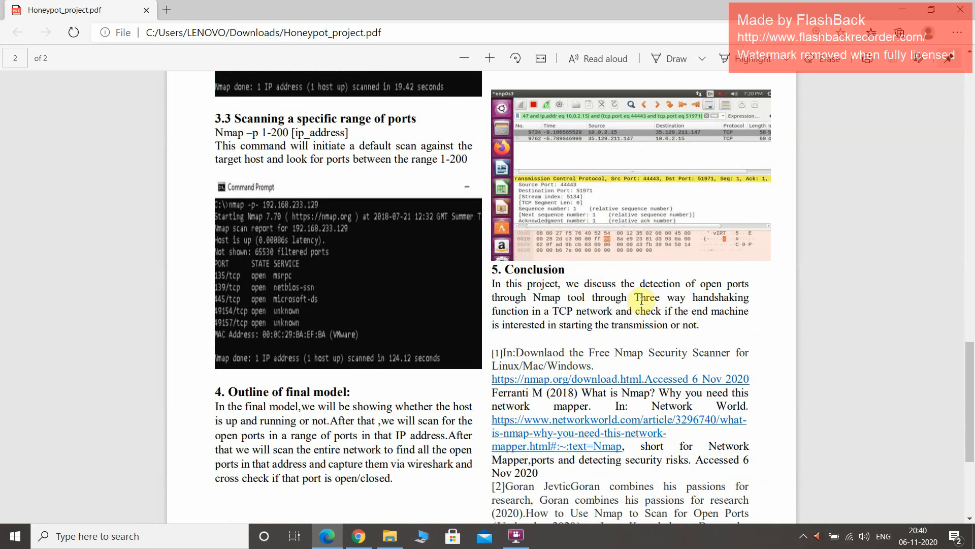
pyautogui.moveTo(649, 311)
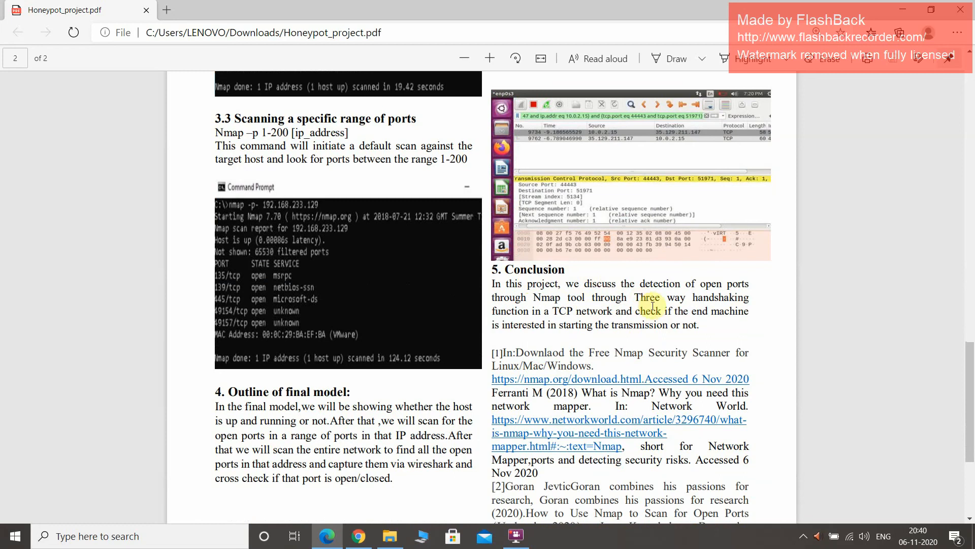